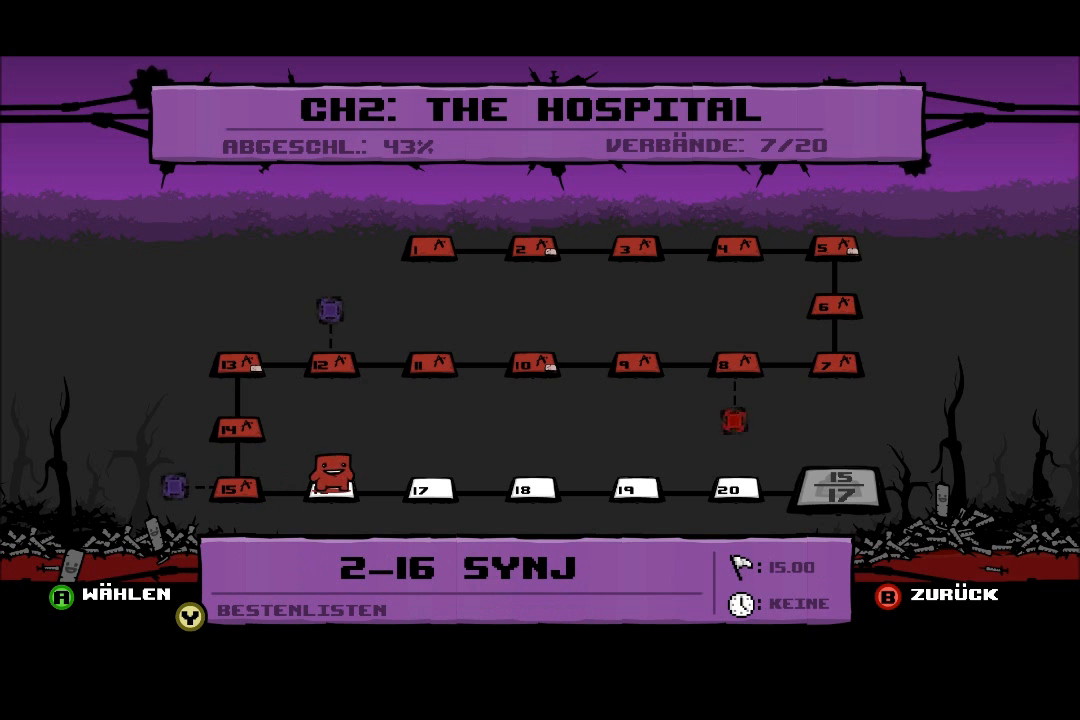
key(RIGHT)
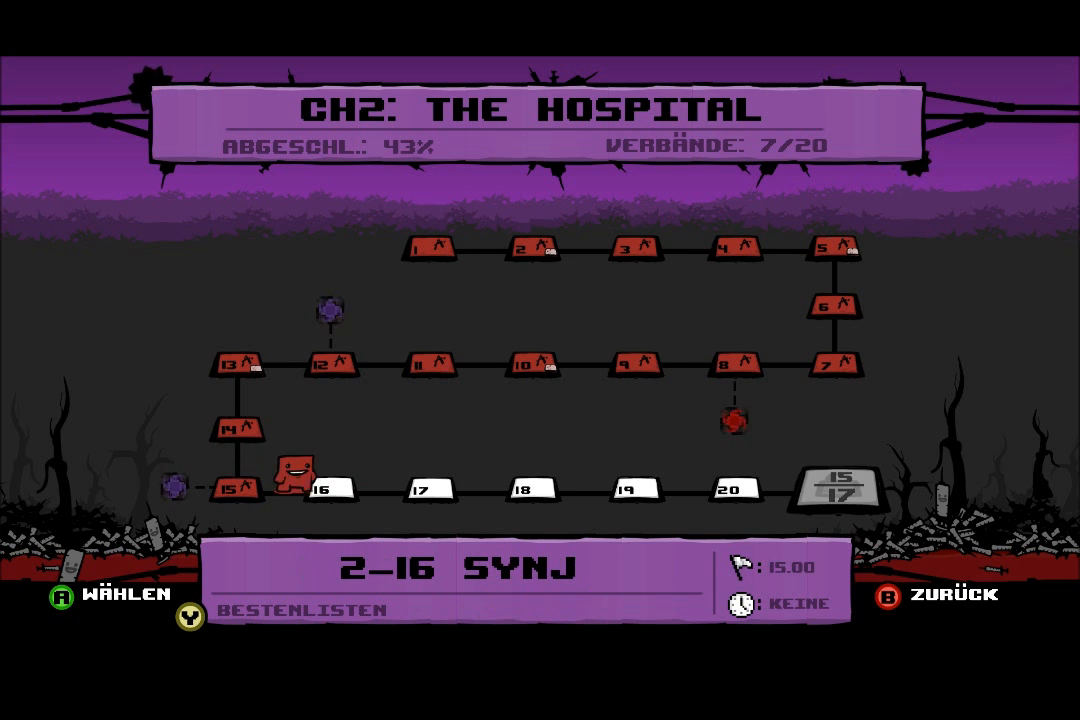